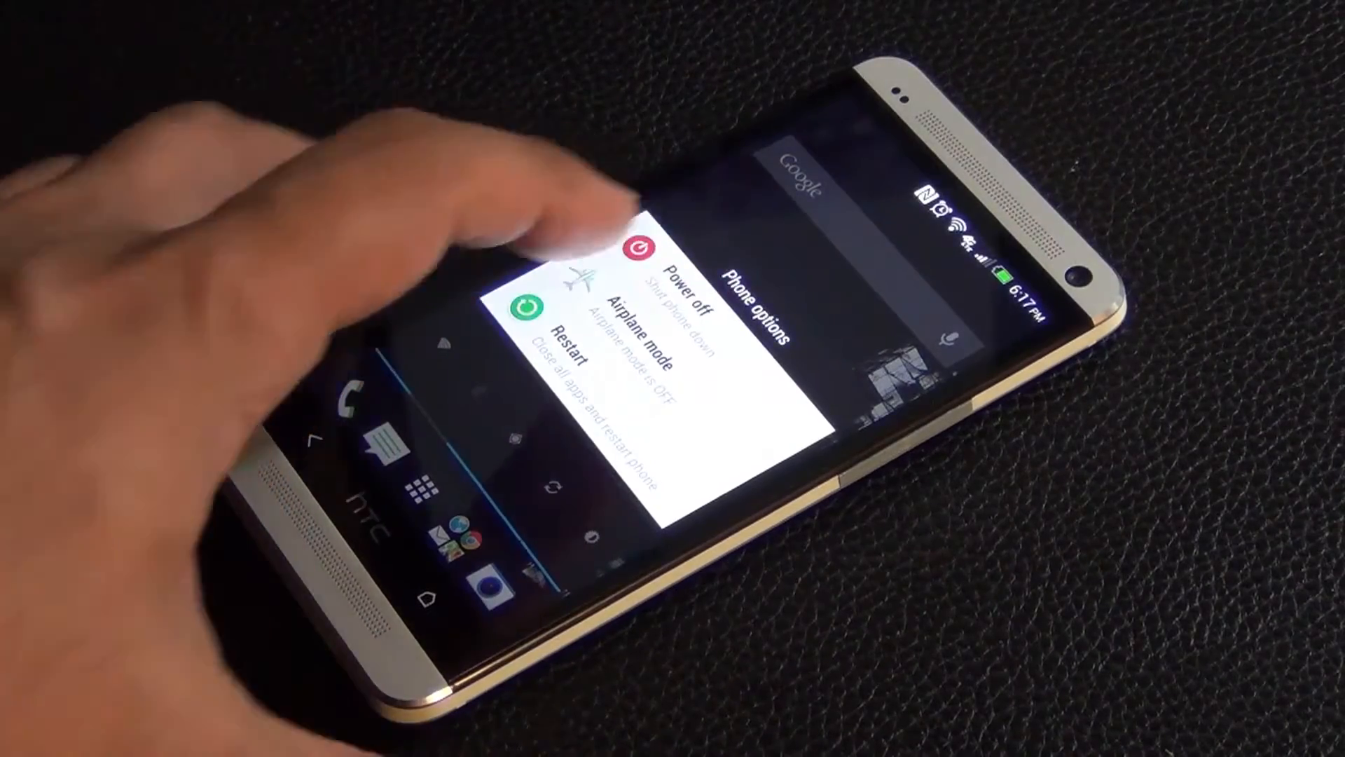
Step: Power off the HTC One from the Phone options menu
{"action": "left_click", "coordinate": [584, 351]}
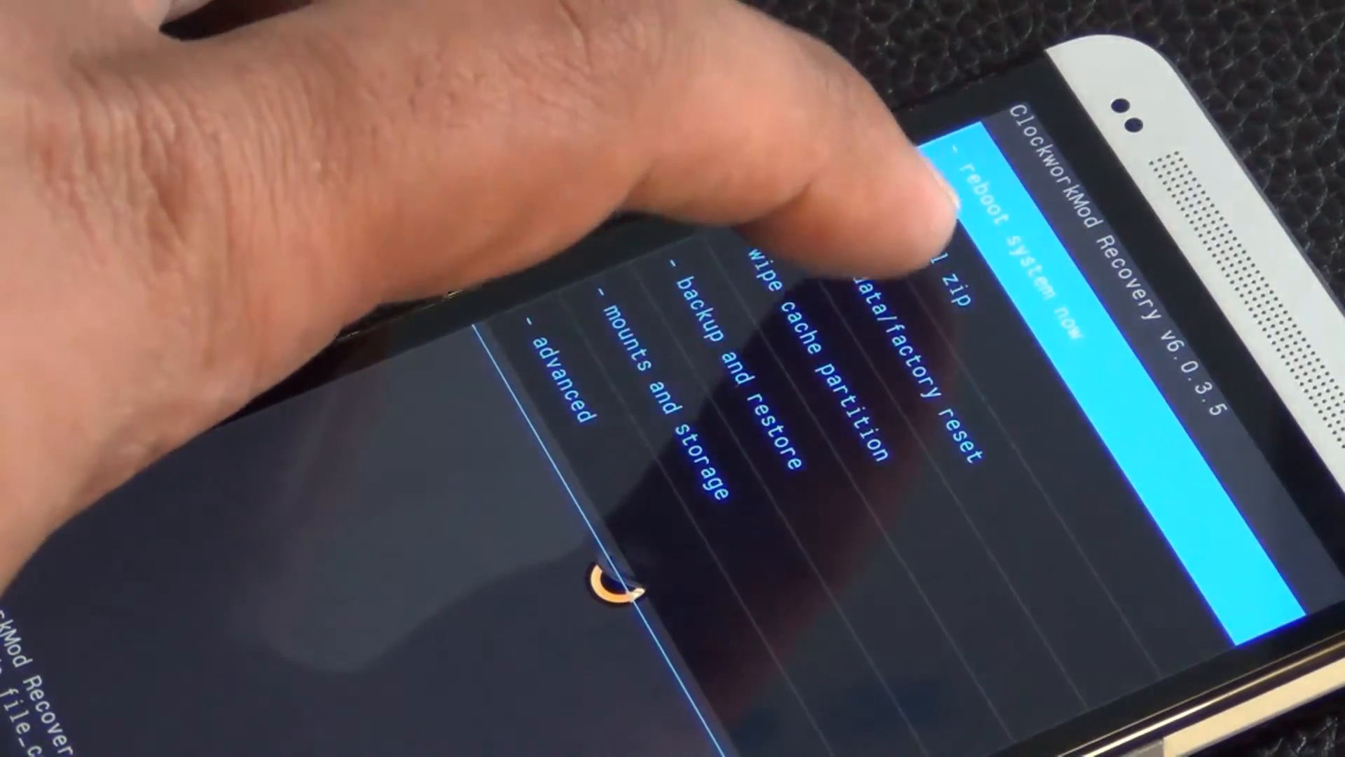
Step: Run wipe data/factory reset in ClockworkMod Recovery
{"action": "left_click", "coordinate": [944, 301]}
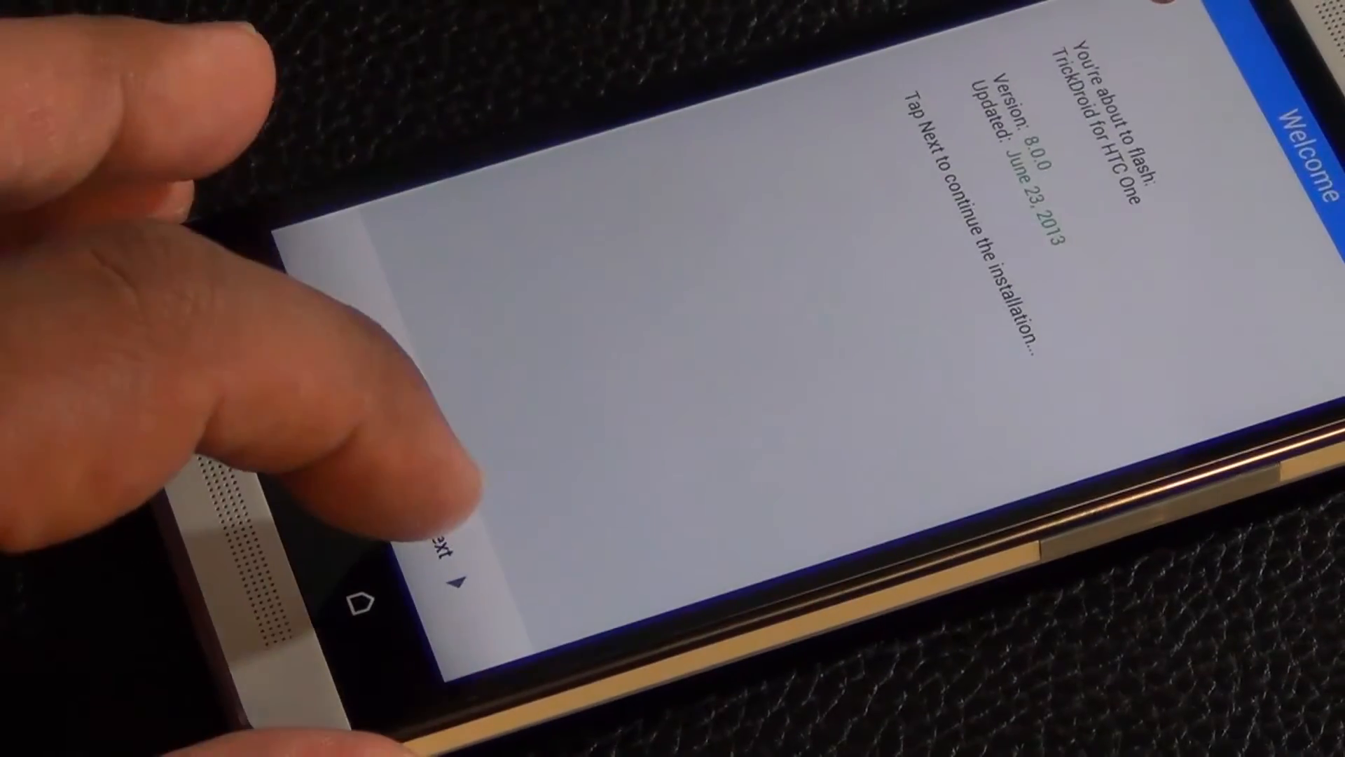
Step: Advance past the TrickDroid 8.0.0 AROMA welcome screen
{"action": "left_click", "coordinate": [446, 549]}
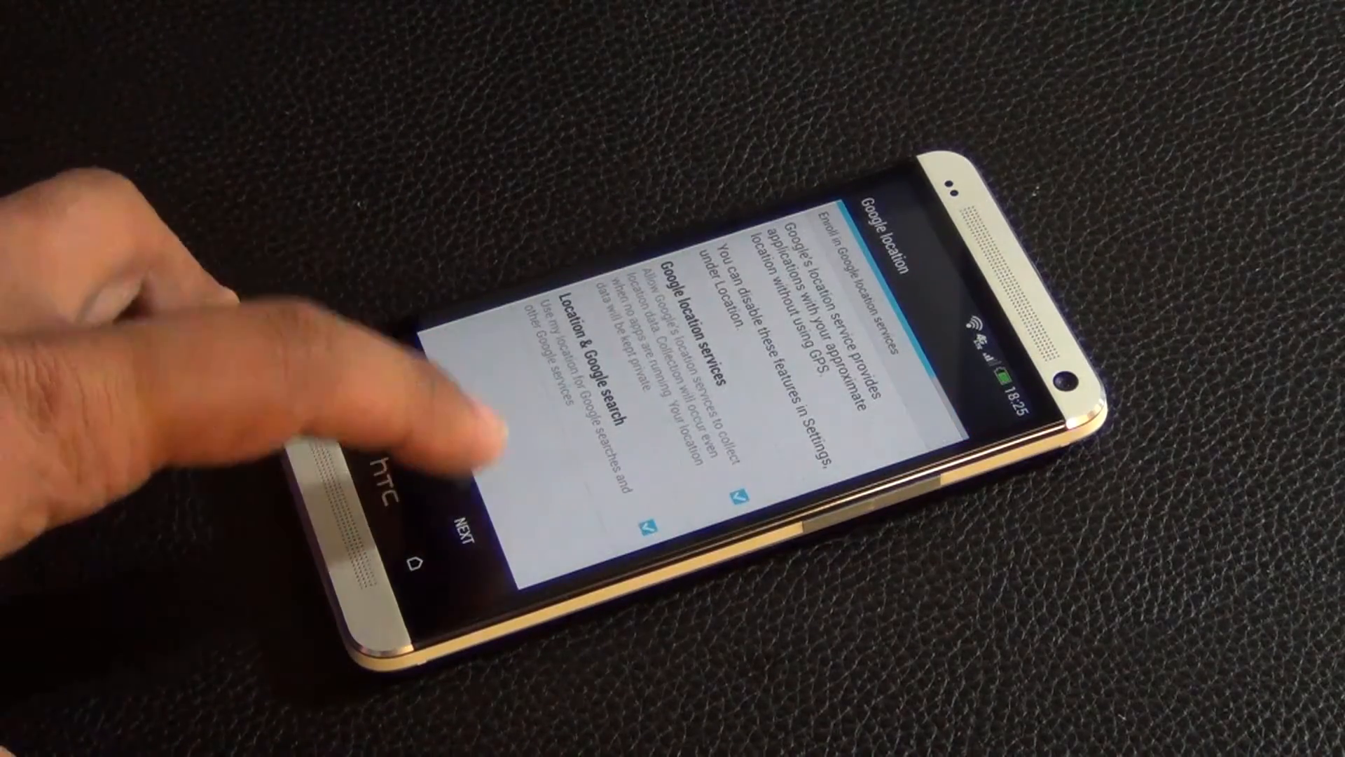
Step: Continue from the Google location services screen to HTC Backup
{"action": "left_click", "coordinate": [463, 528]}
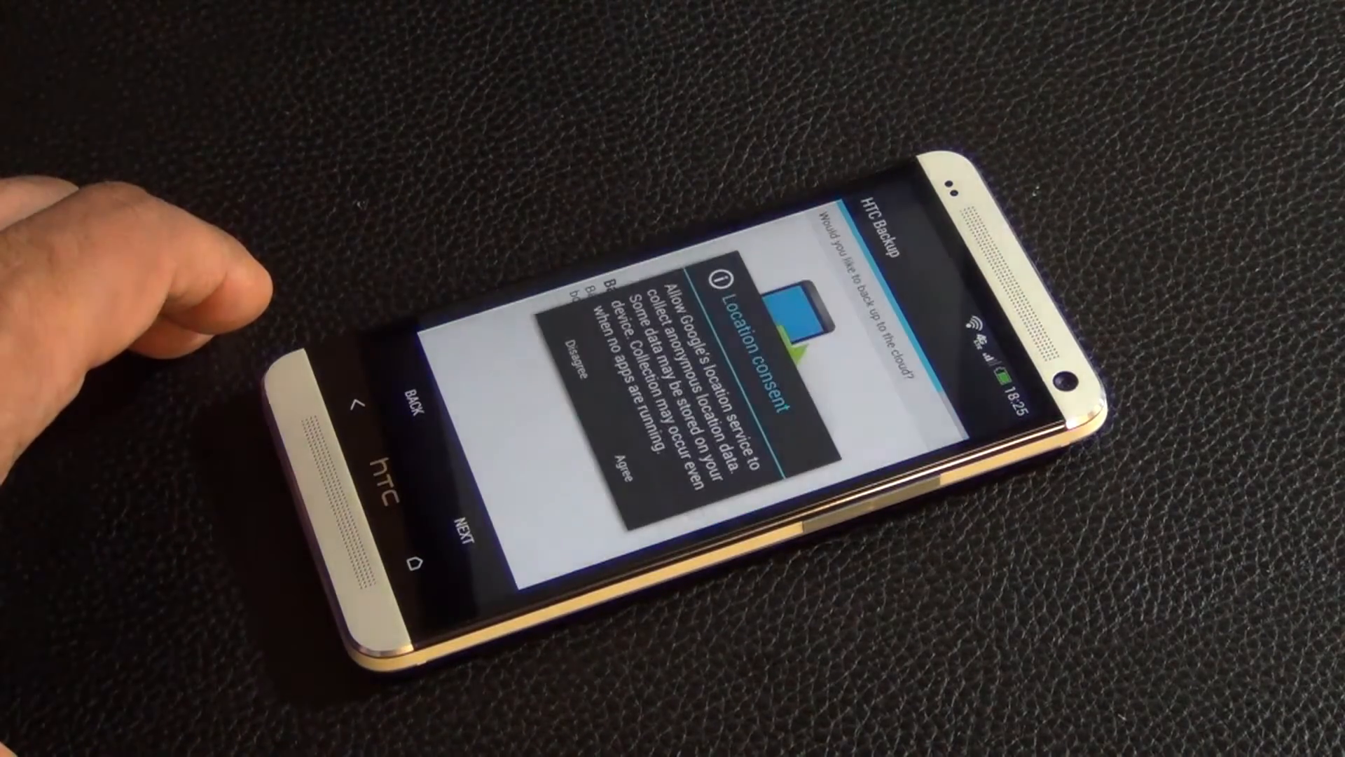